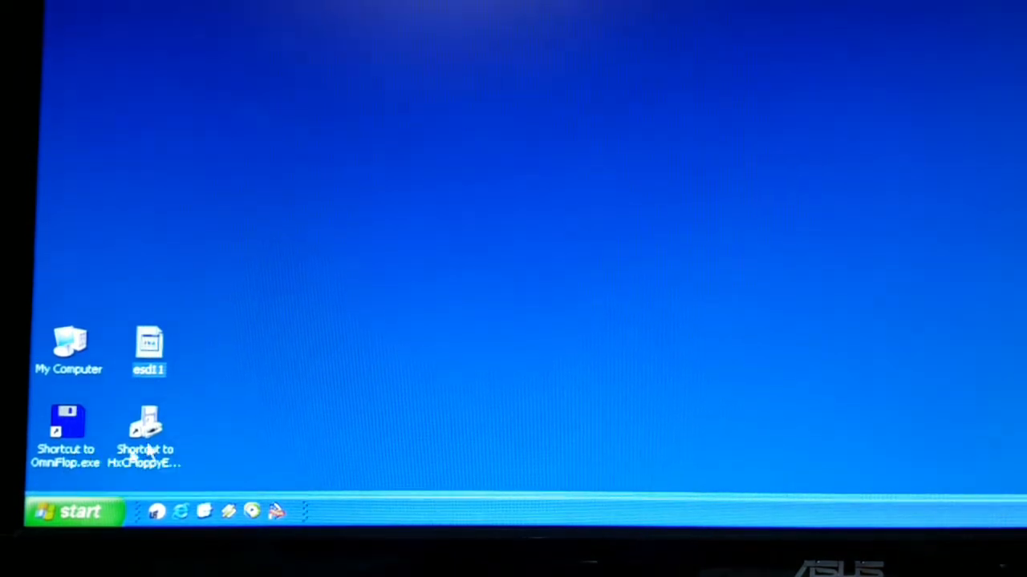
pyautogui.moveTo(148, 373)
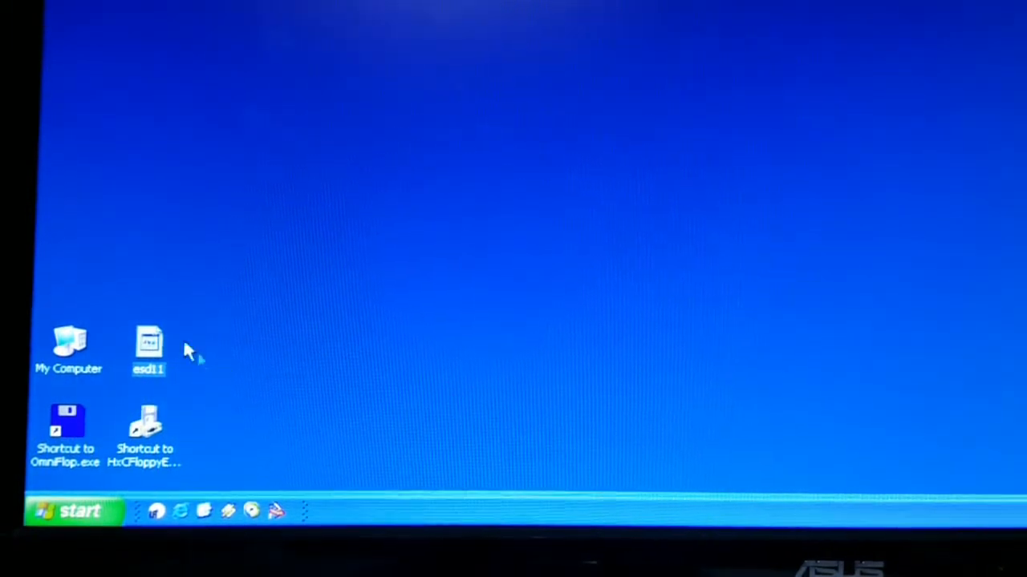
pyautogui.moveTo(172, 389)
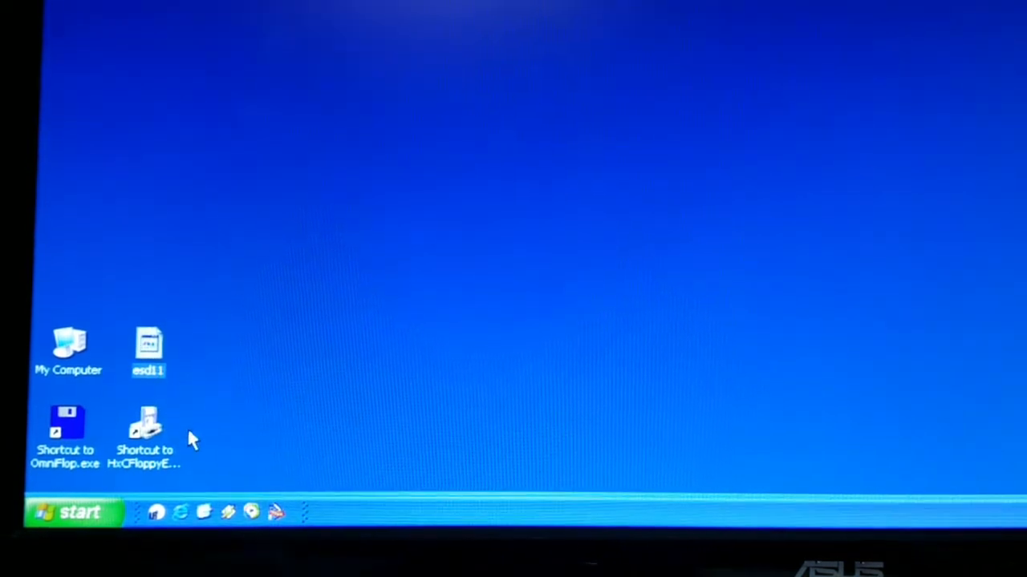
# - Launch HxCFloppyEmulator from its desktop shortcut and open the Load Raw image configuration
pyautogui.click(144, 434)
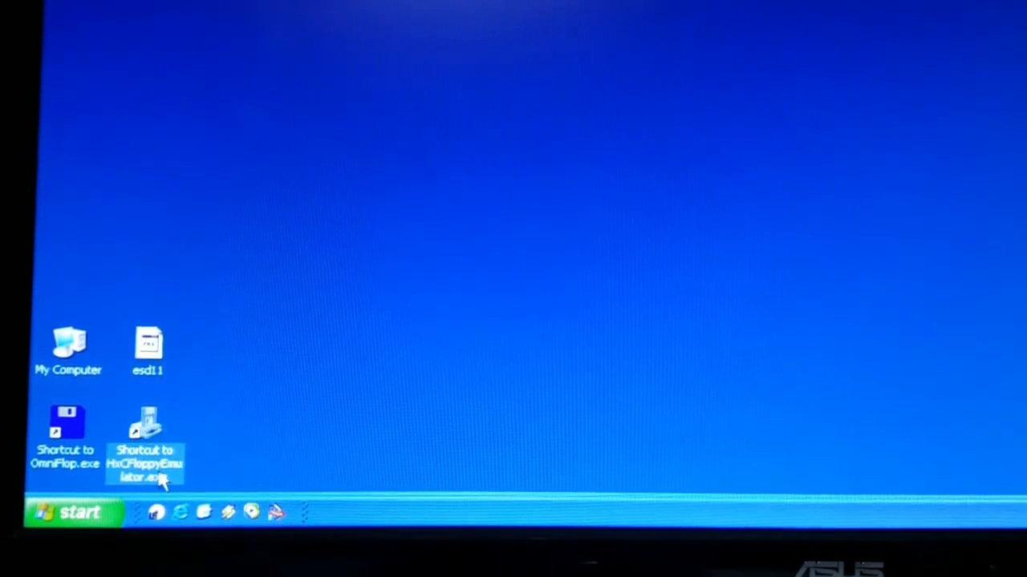
pyautogui.moveTo(156, 477)
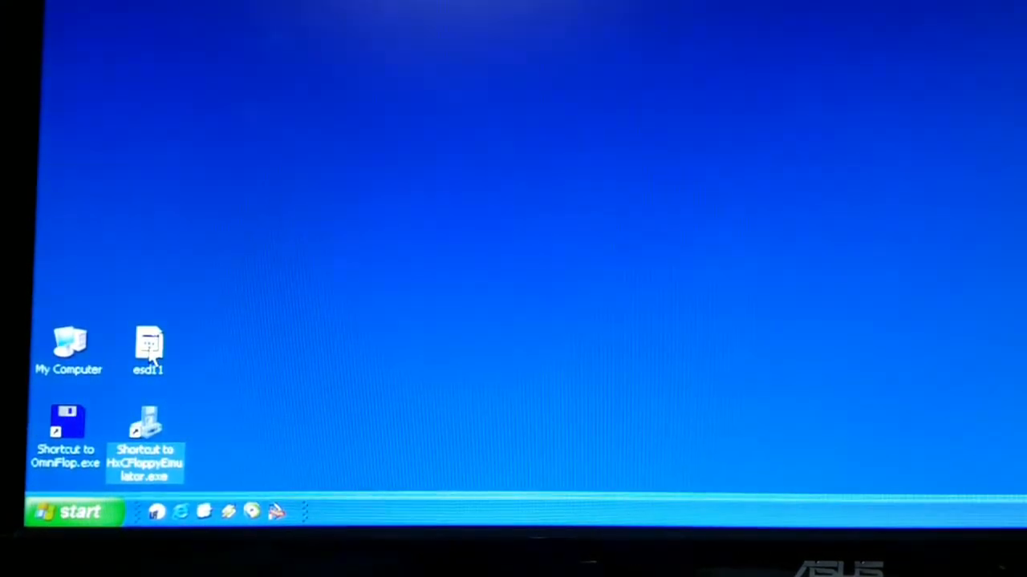
pyautogui.moveTo(149, 349)
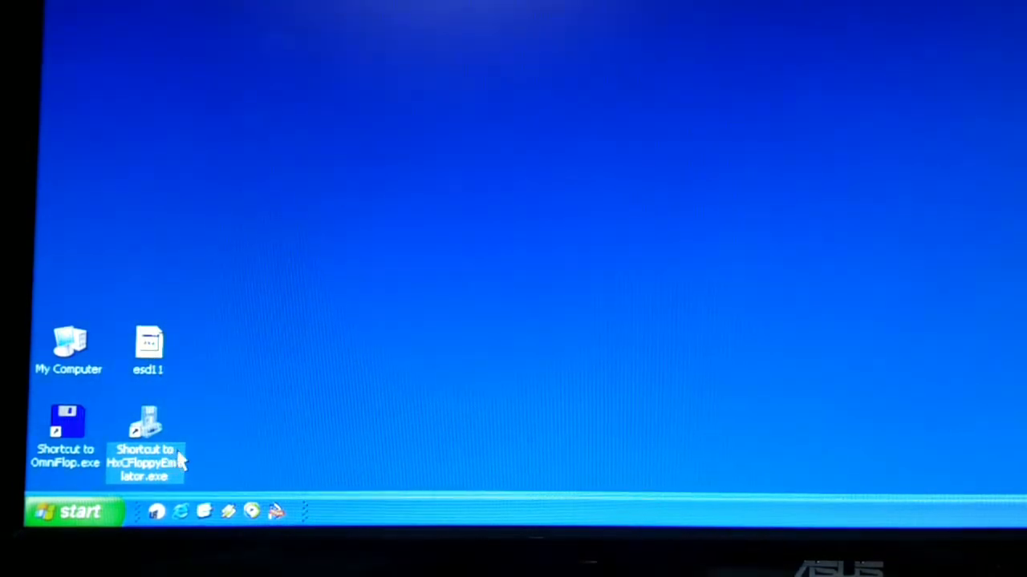
pyautogui.doubleClick(144, 433)
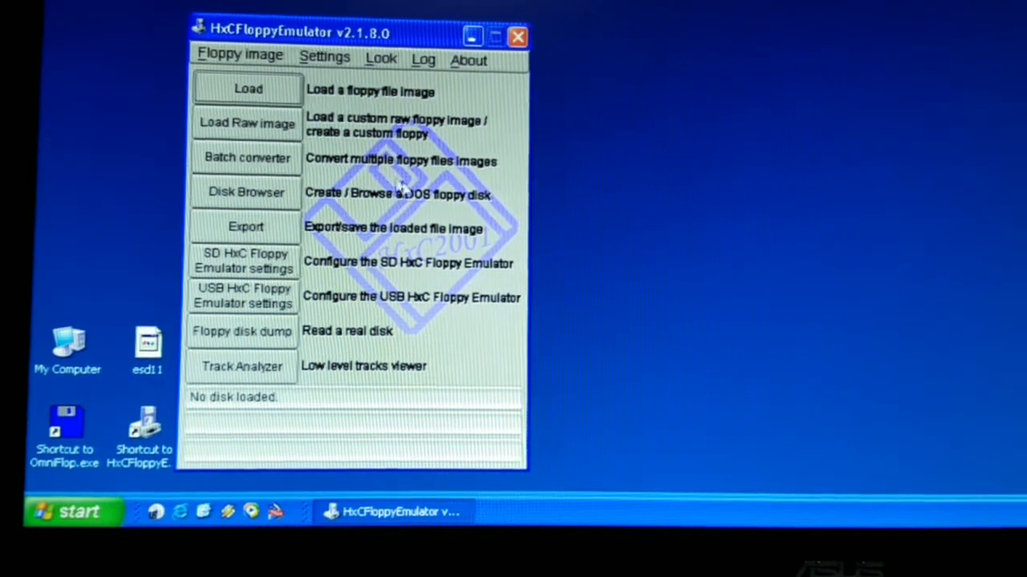
pyautogui.moveTo(369, 154)
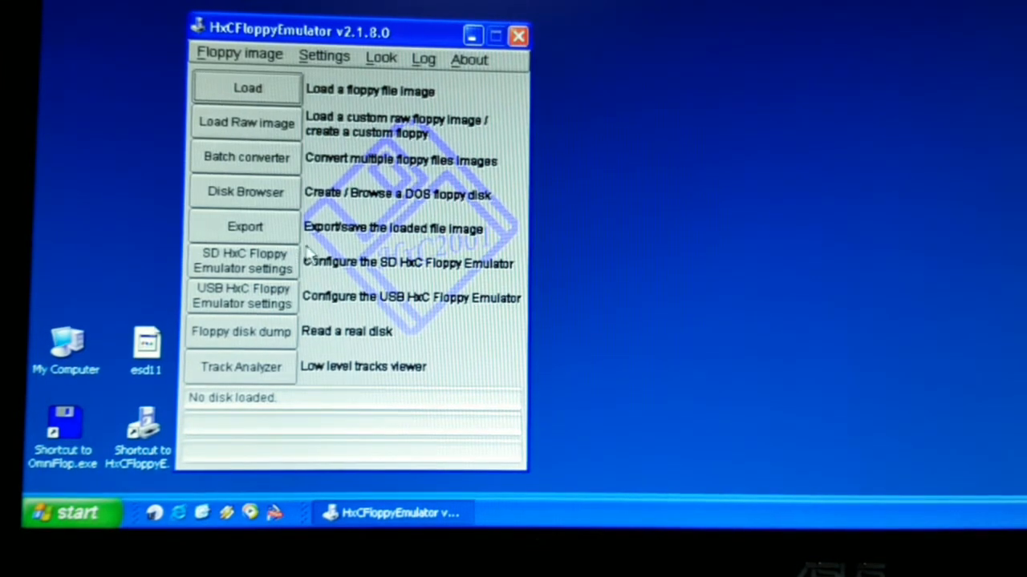
pyautogui.moveTo(265, 132)
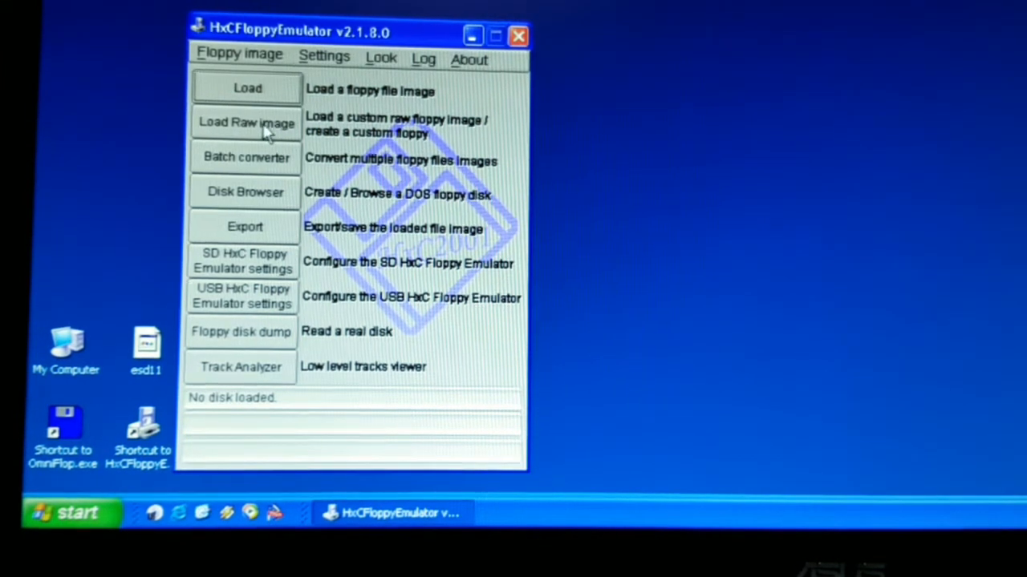
pyautogui.moveTo(137, 393)
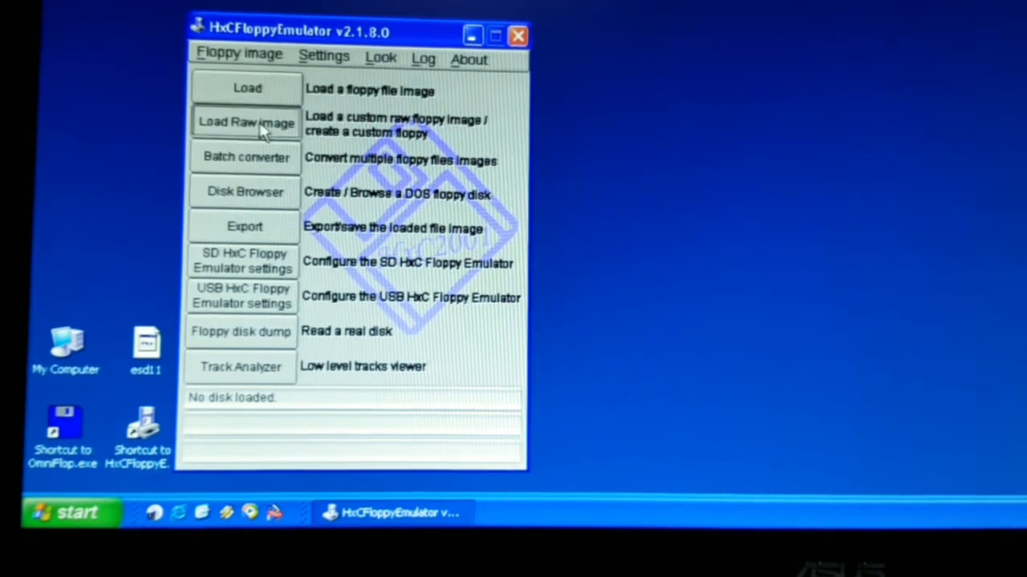
pyautogui.click(246, 122)
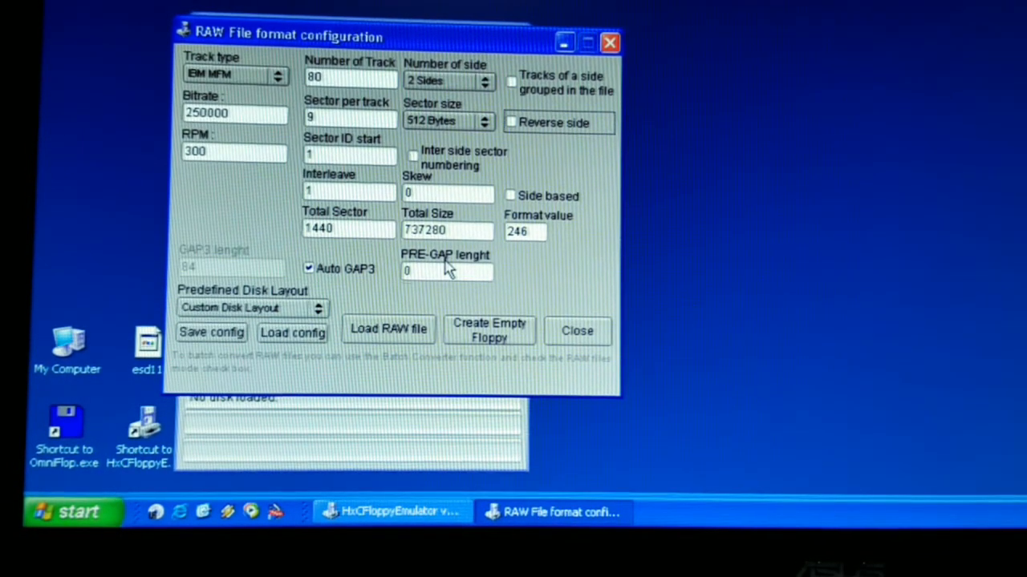
pyautogui.moveTo(416, 258)
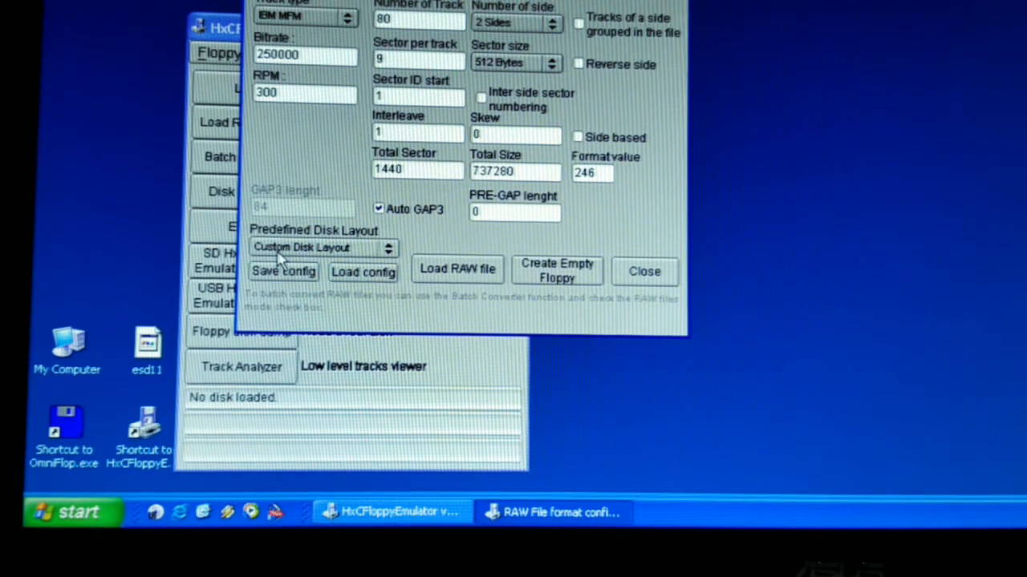
pyautogui.moveTo(393, 264)
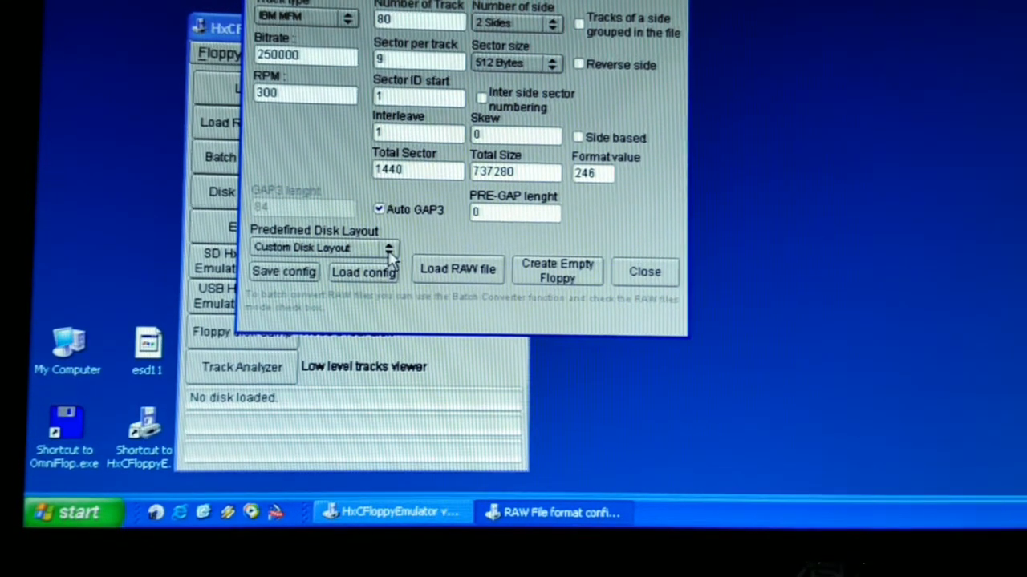
# - Choose the Ensoniq Mirage 3"5 DD Floppy Disk predefined disk layout
pyautogui.click(389, 247)
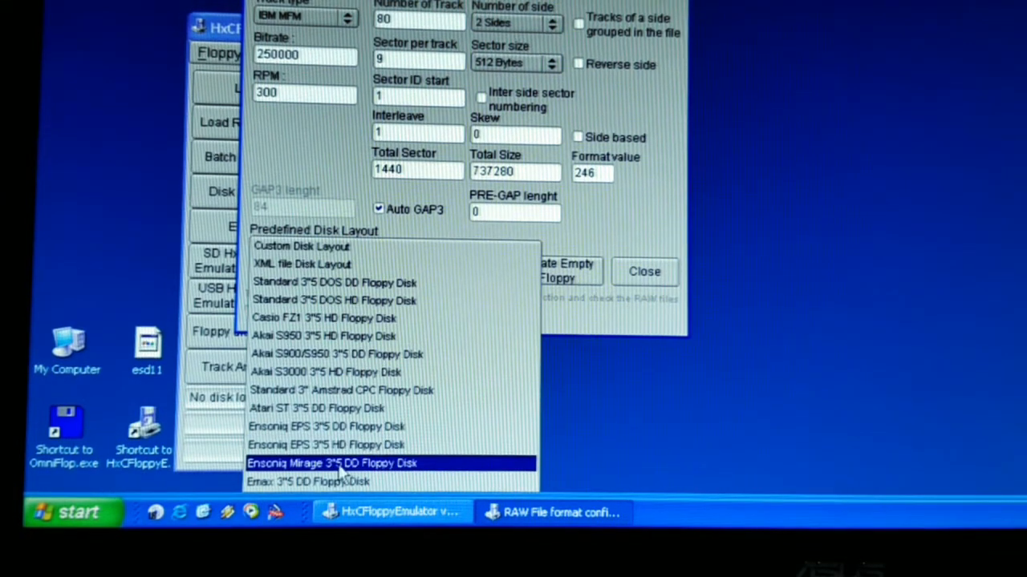
pyautogui.click(332, 463)
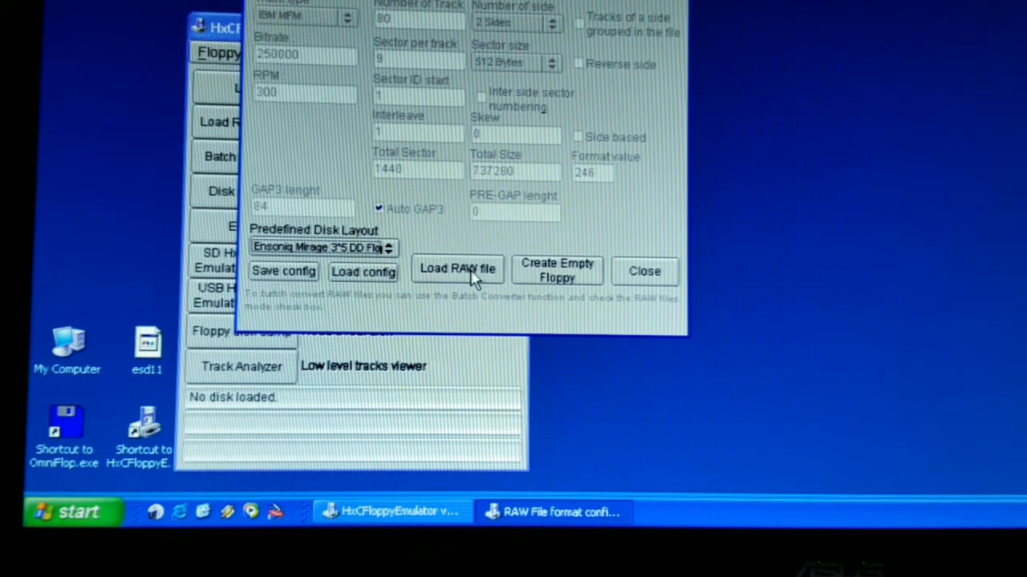
# - Load the esd11 raw file from the Desktop, with file type set to All Files
pyautogui.click(457, 268)
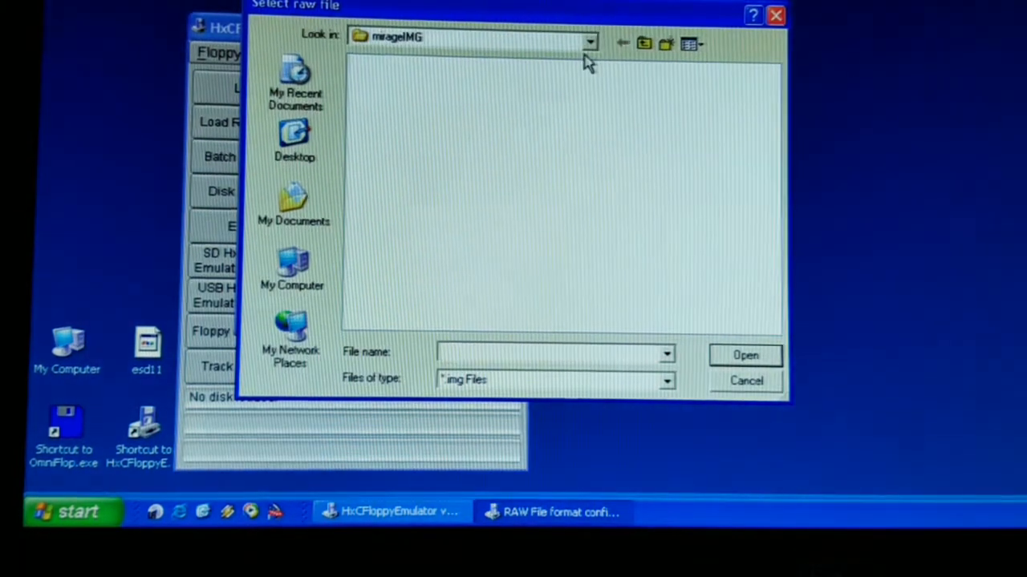
pyautogui.click(294, 140)
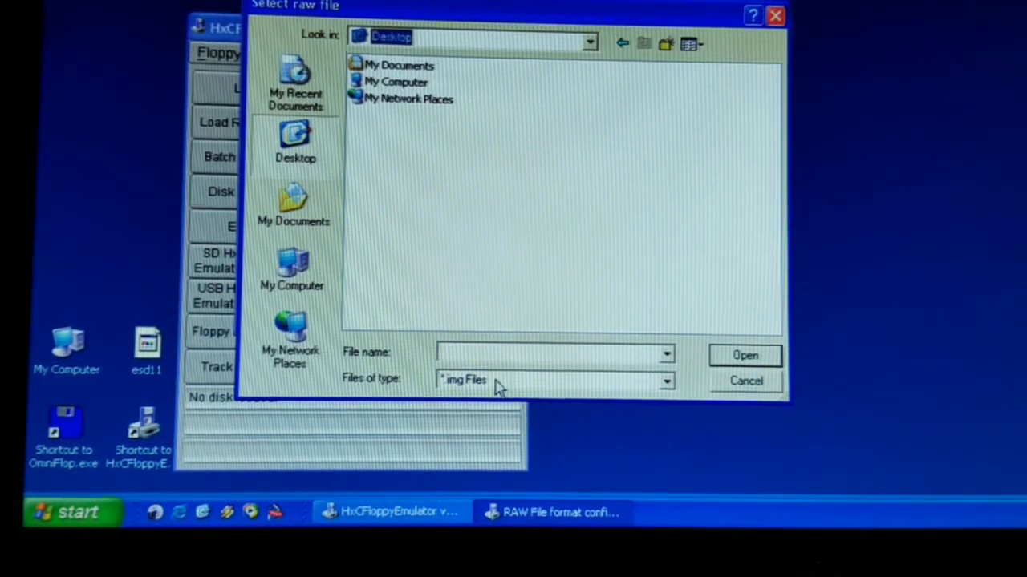
pyautogui.click(666, 379)
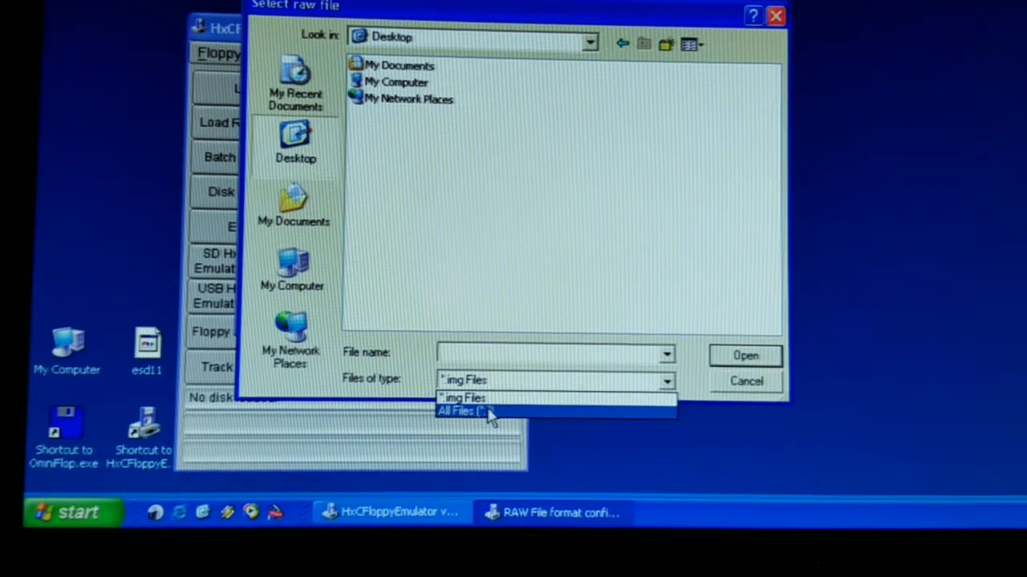
pyautogui.click(460, 411)
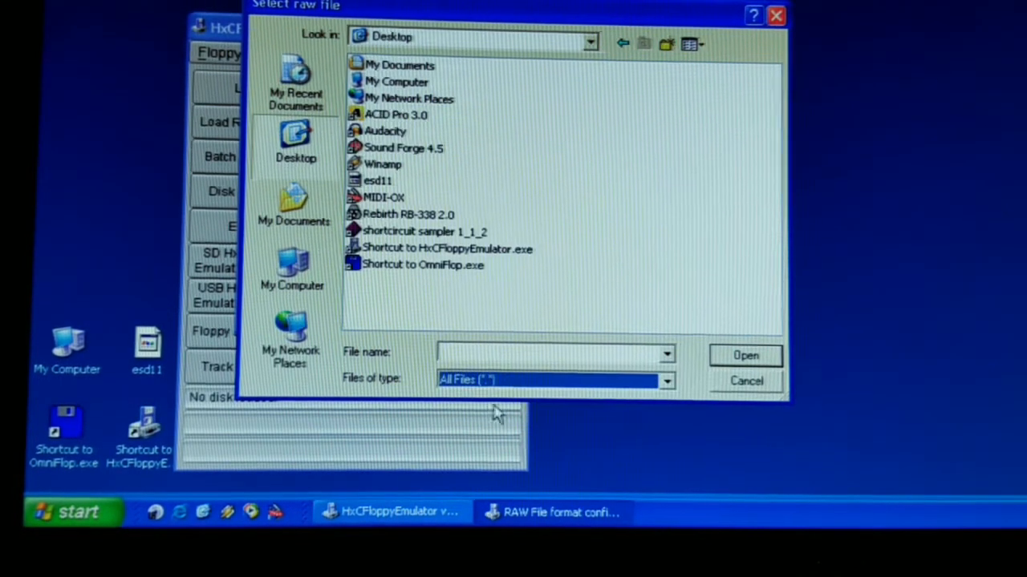
pyautogui.click(377, 181)
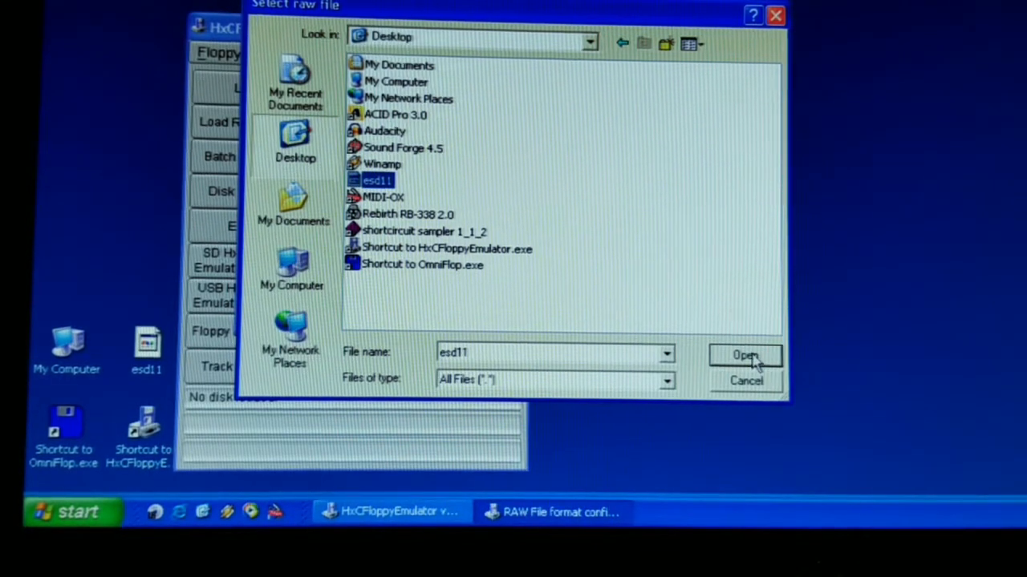
pyautogui.click(745, 355)
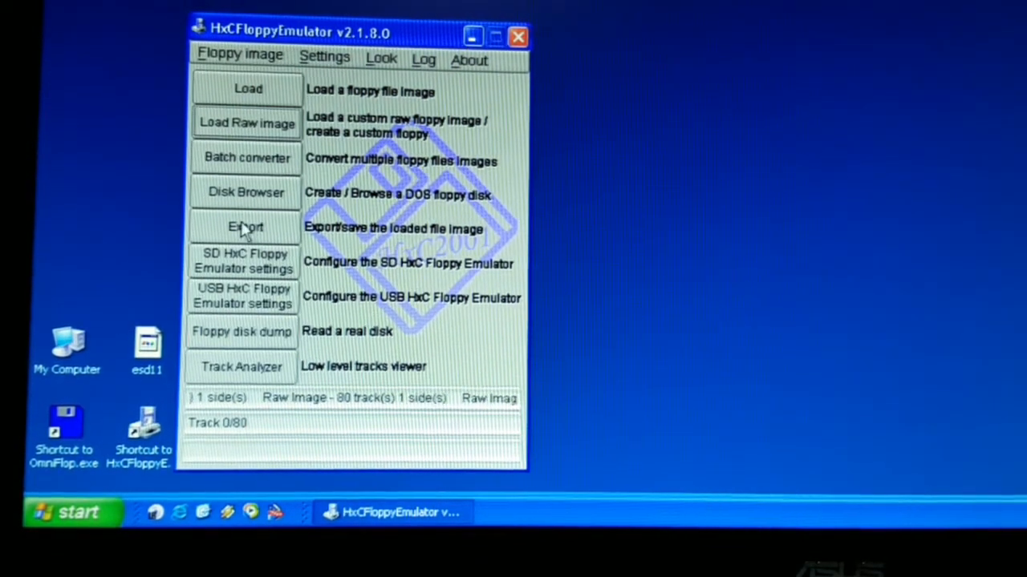
# - Export the image to the Desktop as esd11.hfe in HFE format
pyautogui.click(246, 226)
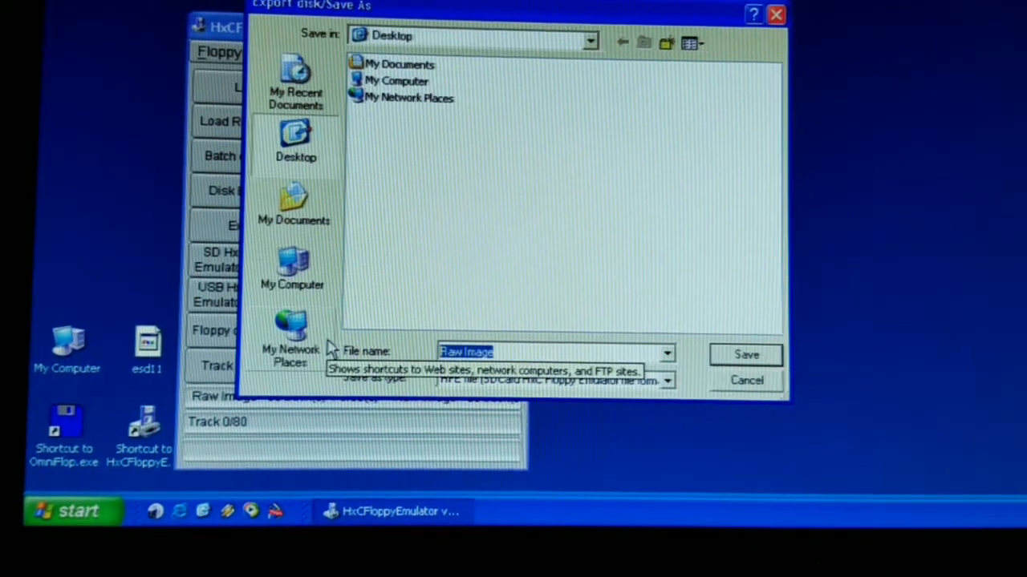
pyautogui.write('esd11')
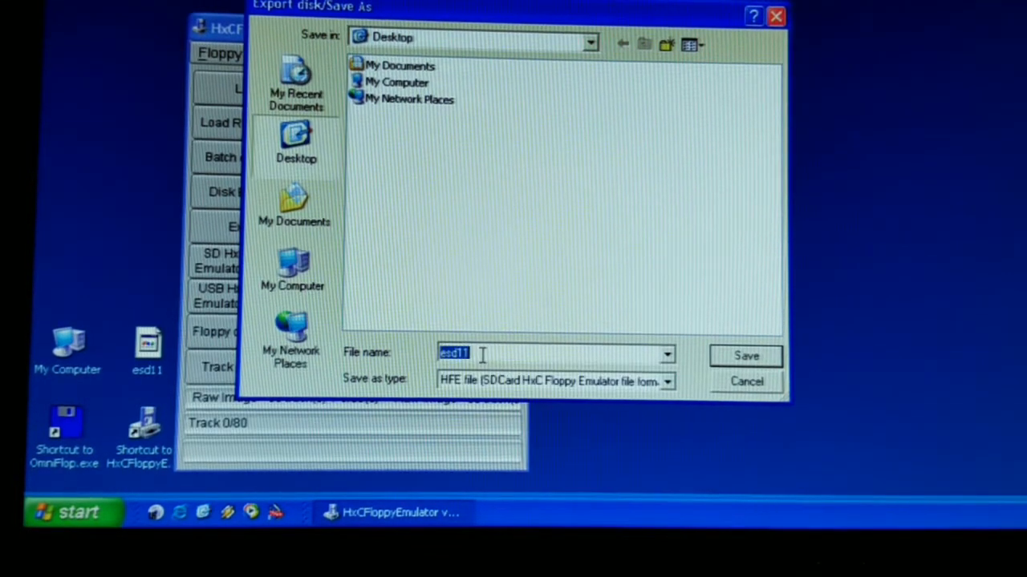
pyautogui.write('.')
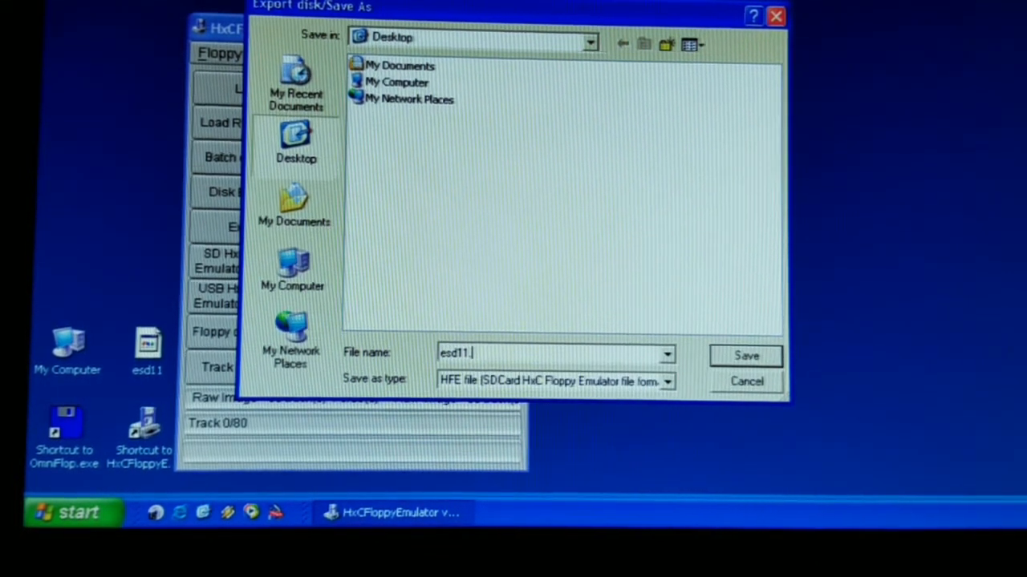
pyautogui.write('hfe')
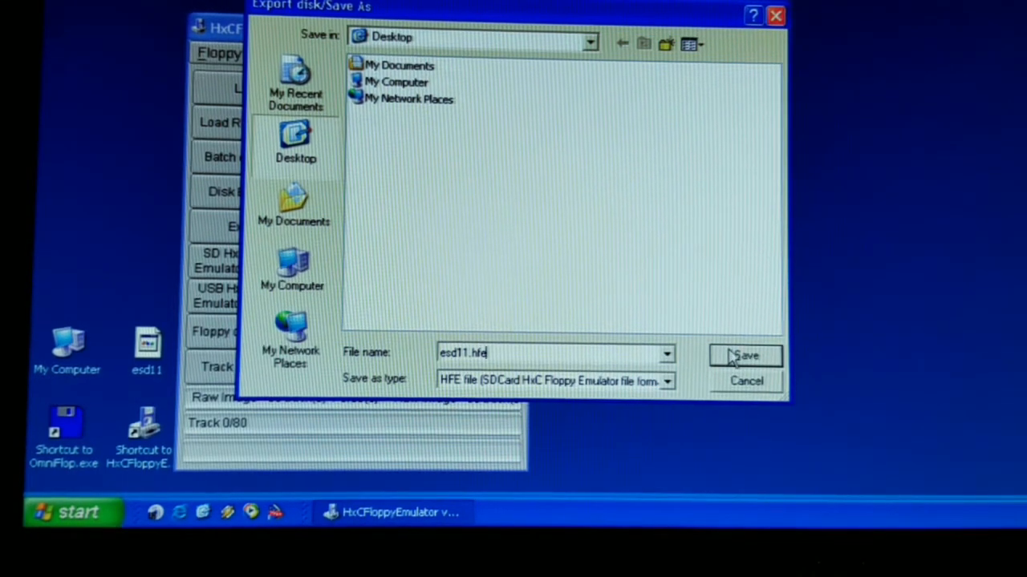
pyautogui.click(744, 355)
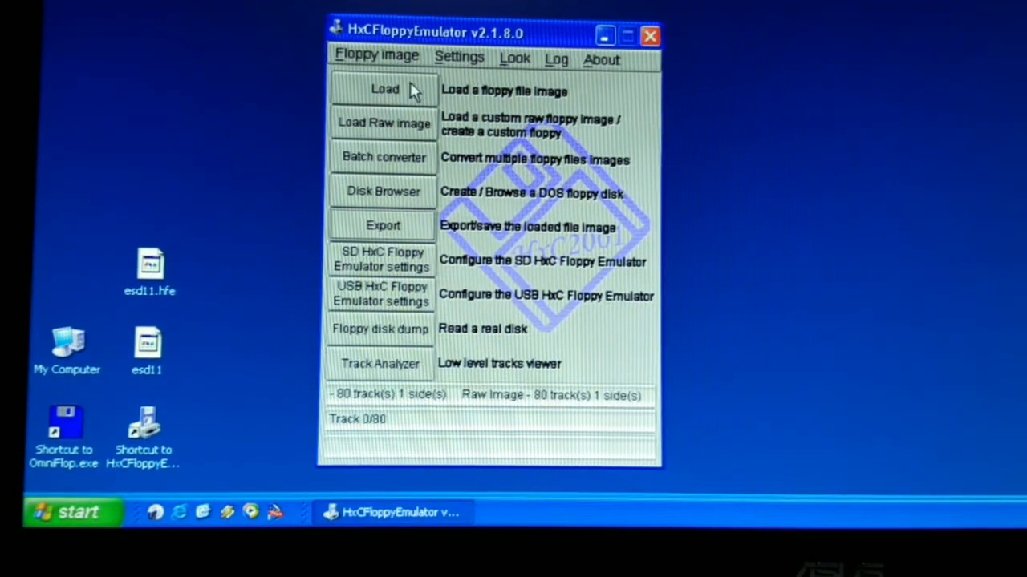
# - Confirm esd11.hfe in the Desktop file list, cancel Batch converter, and close the emulator
pyautogui.click(384, 90)
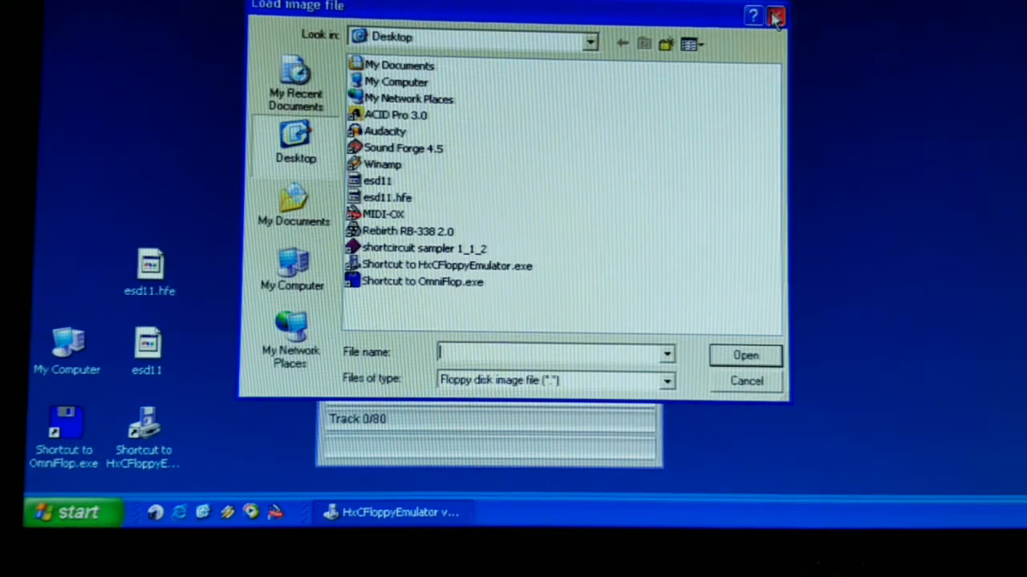
pyautogui.click(775, 15)
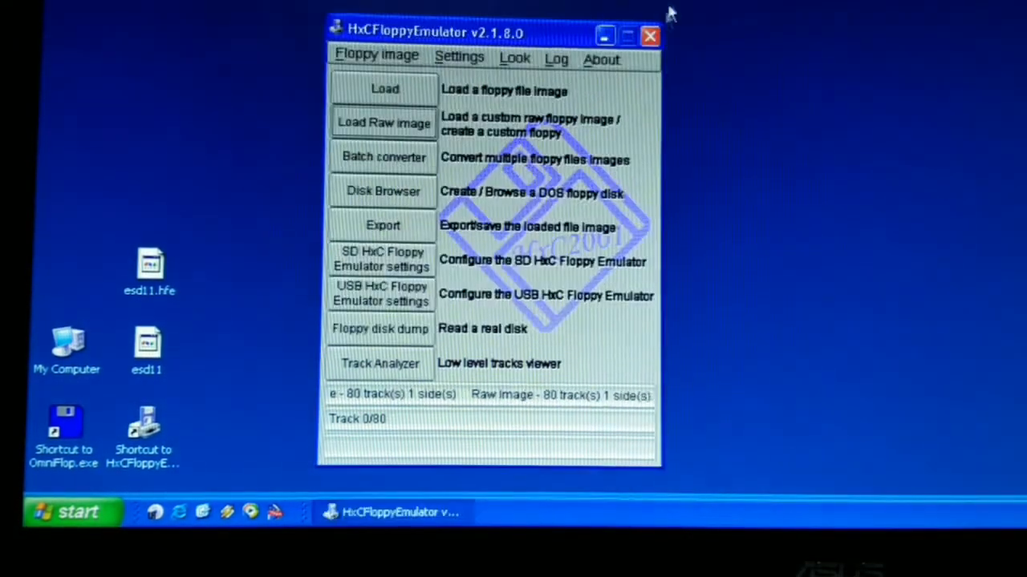
pyautogui.click(383, 158)
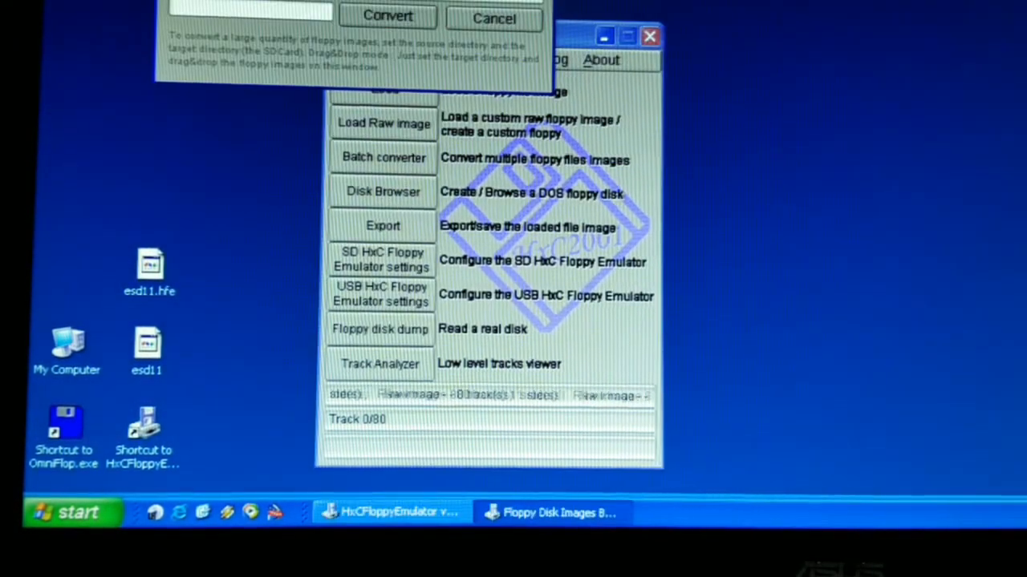
pyautogui.click(494, 17)
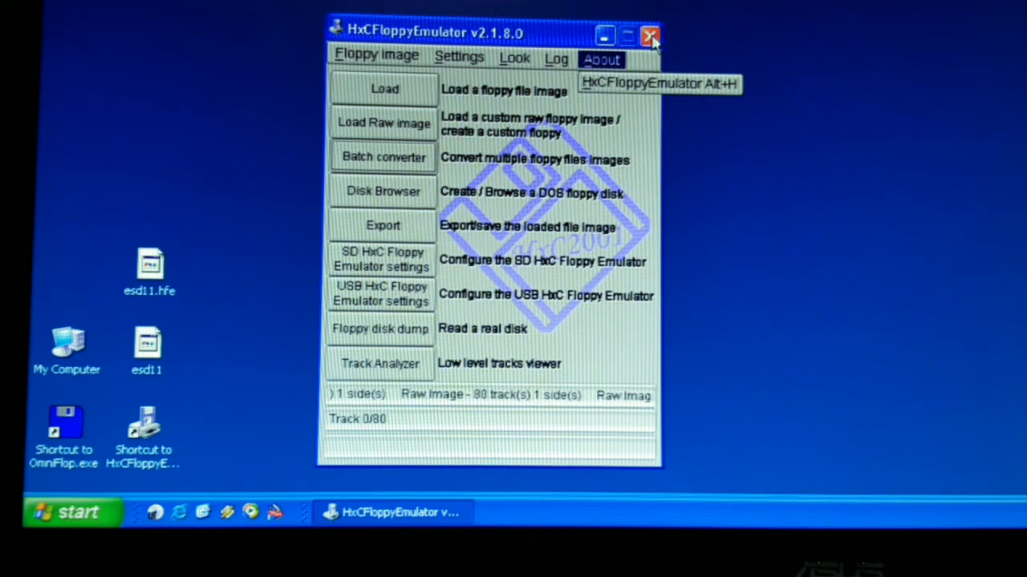
pyautogui.click(649, 35)
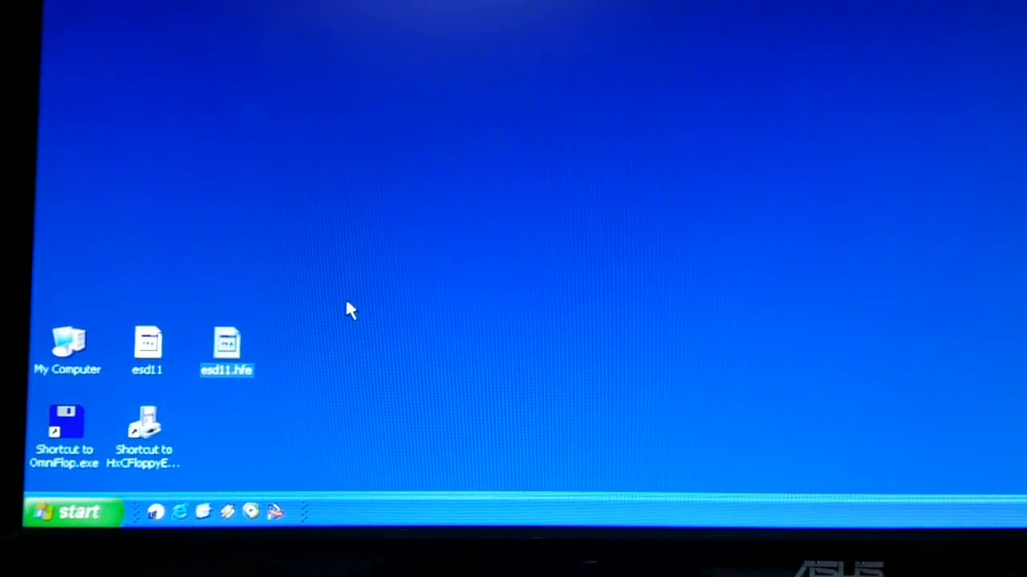
pyautogui.moveTo(356, 305)
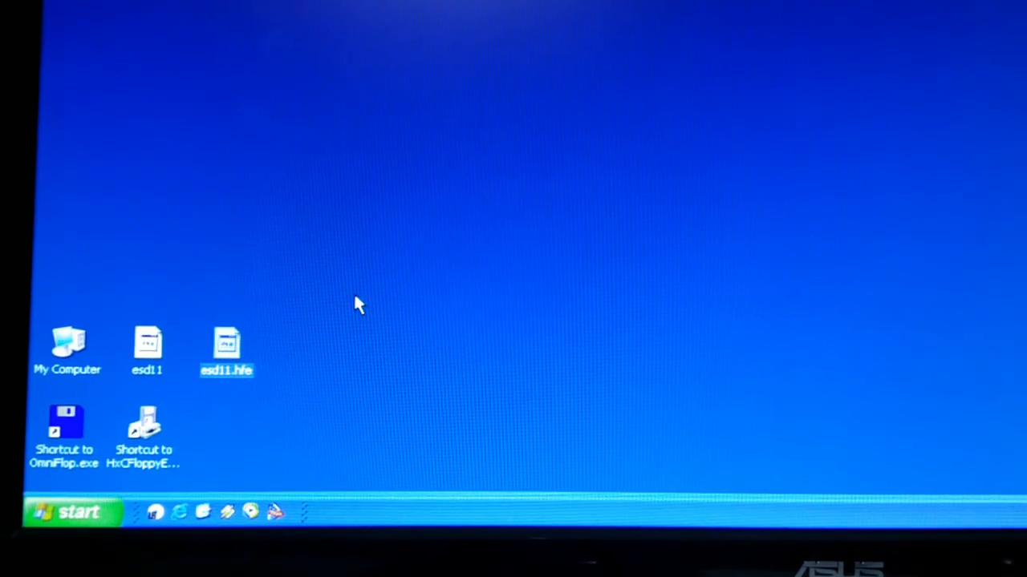